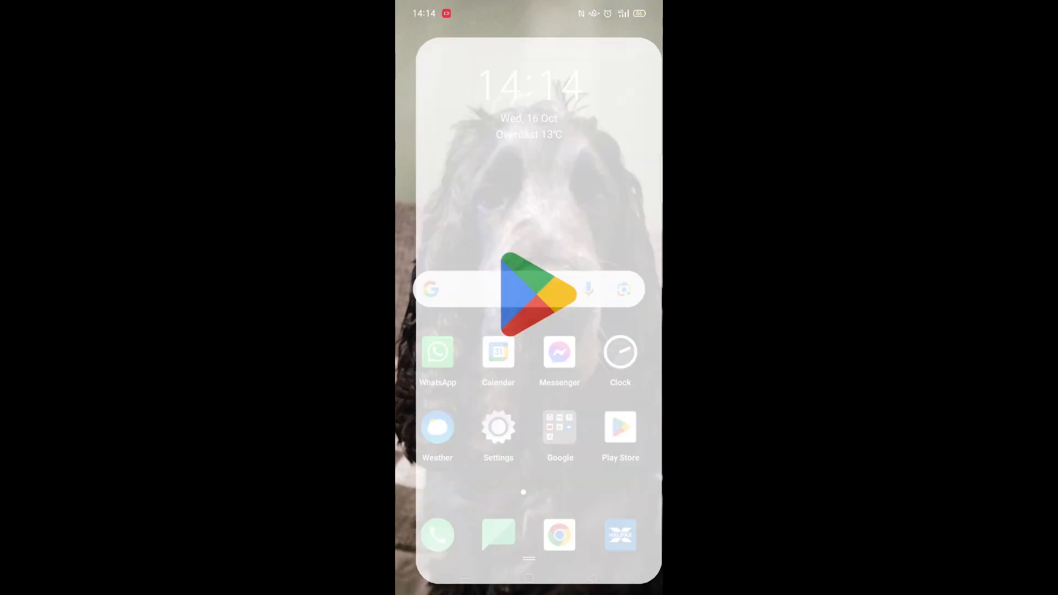
- Launch Google Play Store from the home screen and go to its Search tab
click(620, 426)
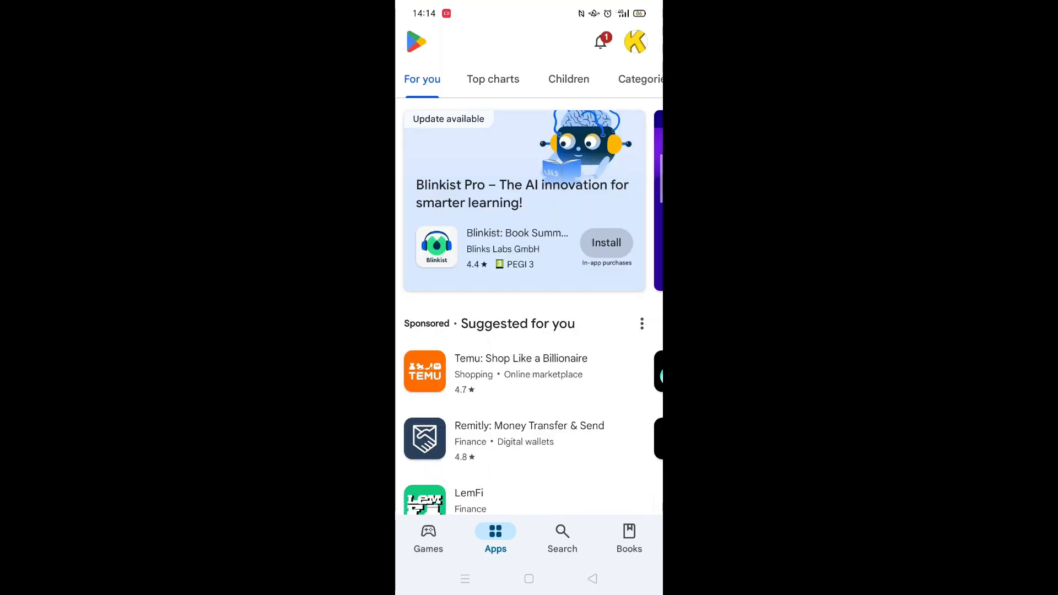
click(562, 537)
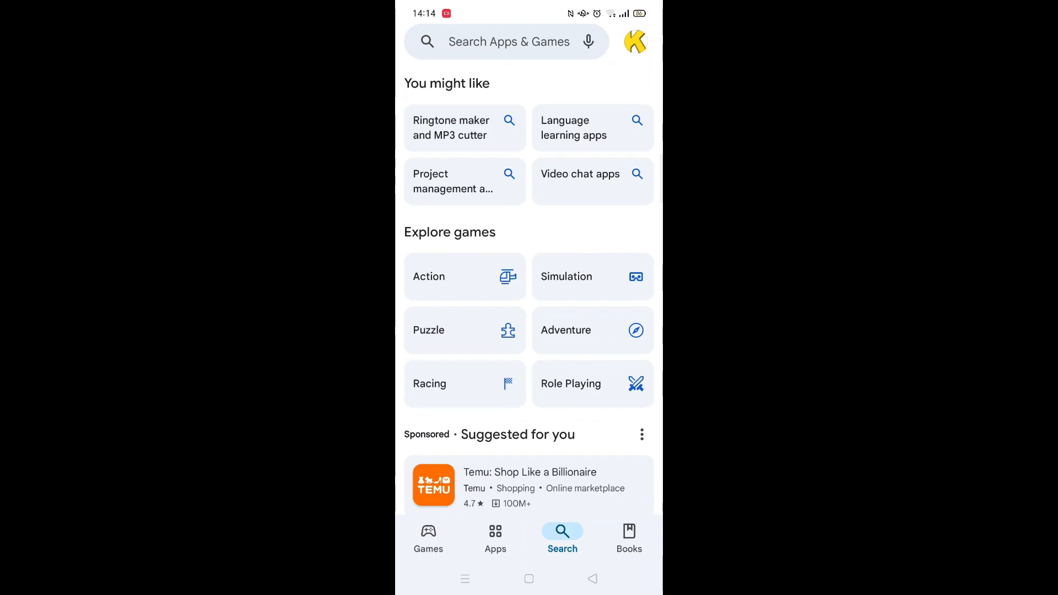
- Search 'legal' and pick the 'legal and general pension app' suggestion
click(509, 41)
text(l)
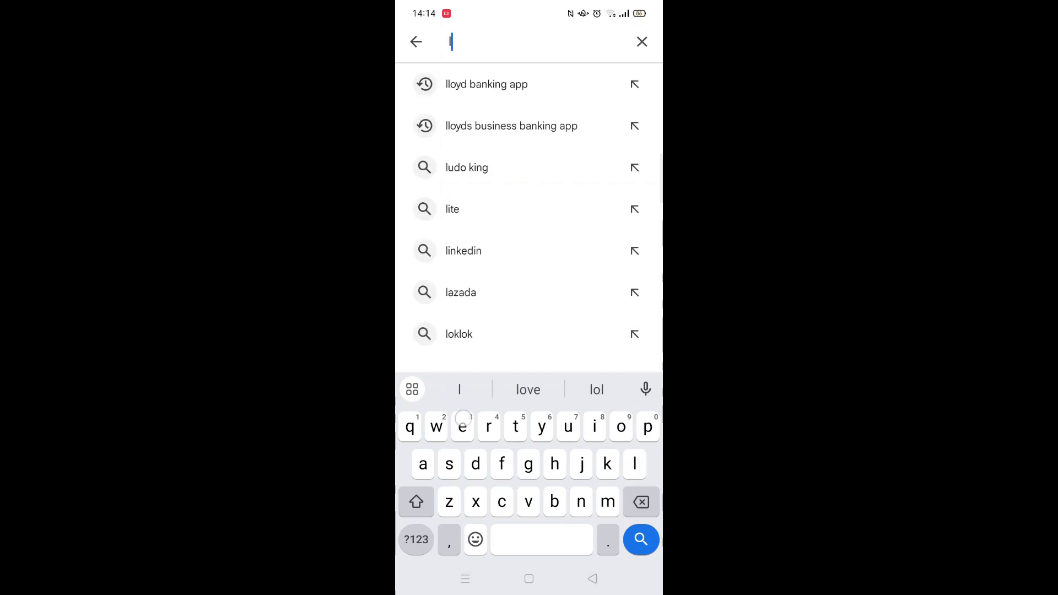
text(egal)
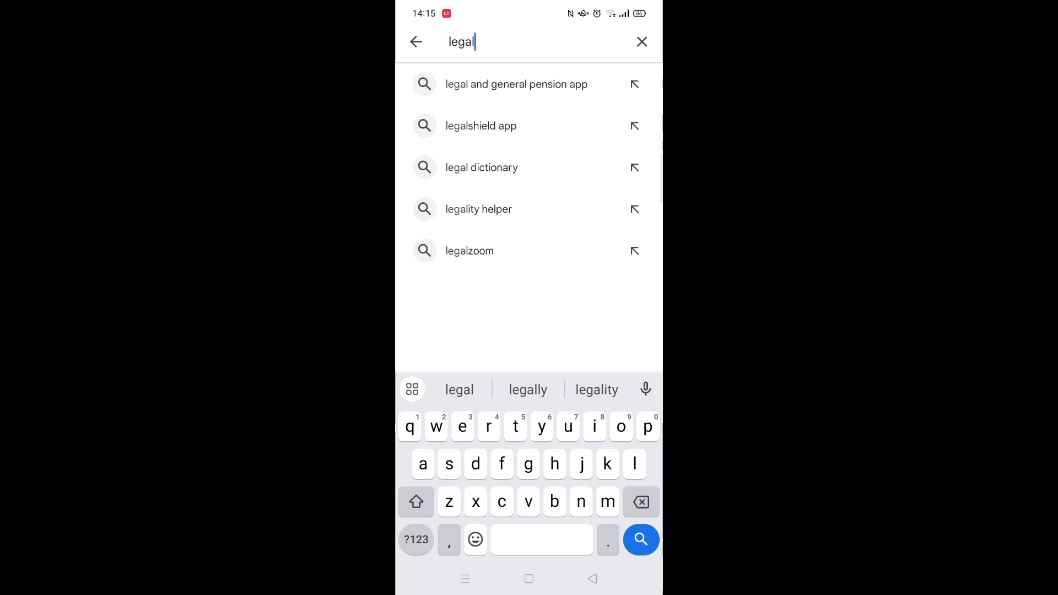
click(515, 84)
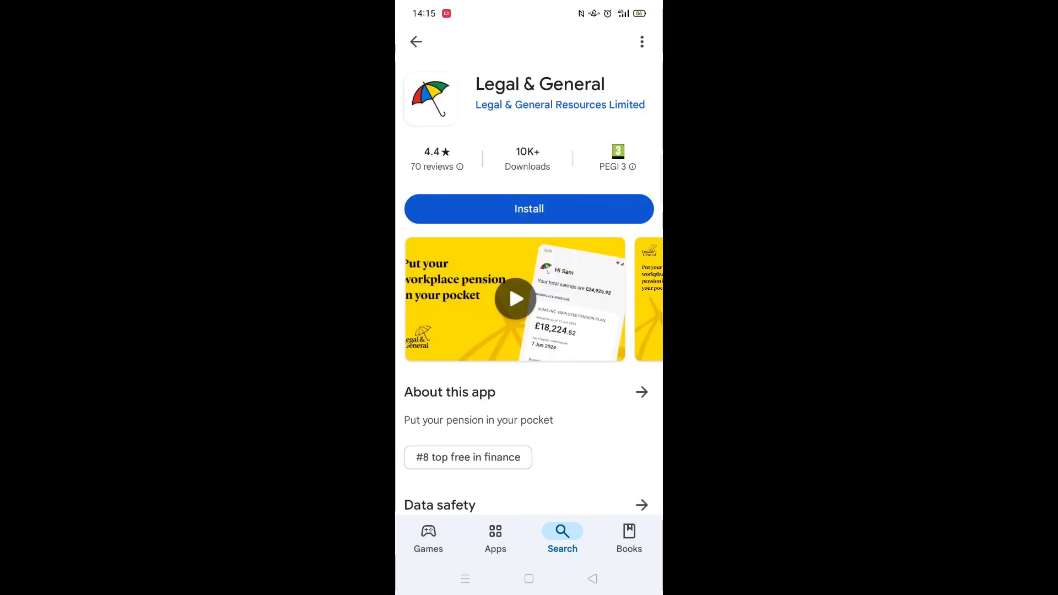
scroll(down, 3)
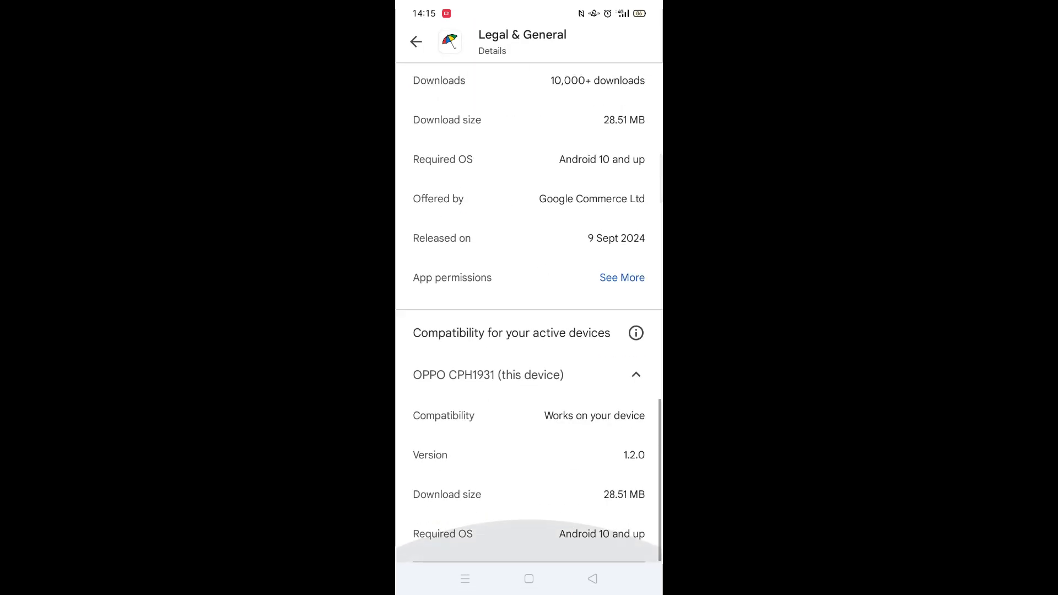
click(635, 332)
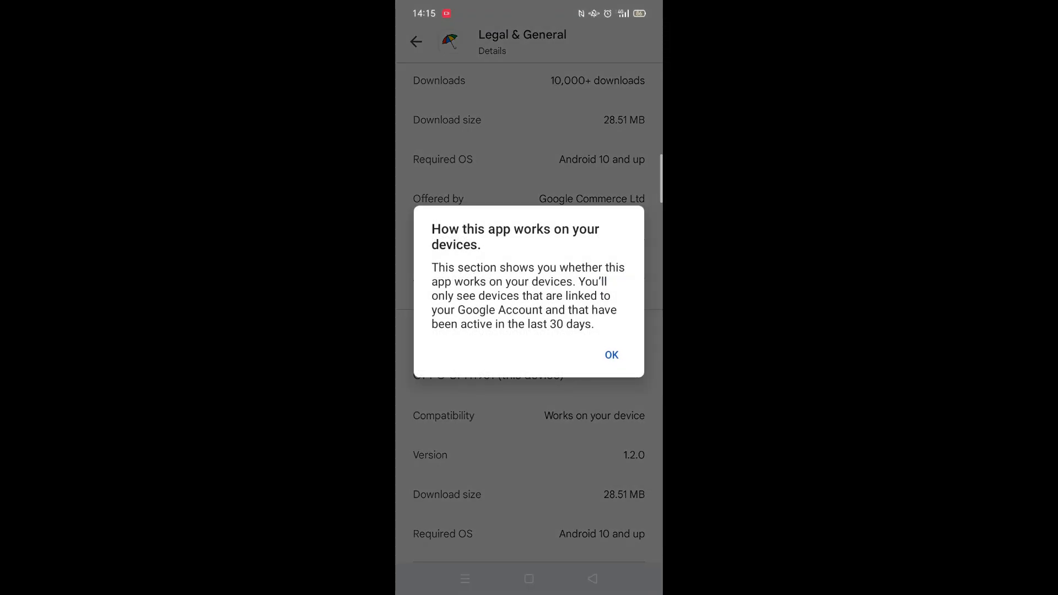
click(611, 354)
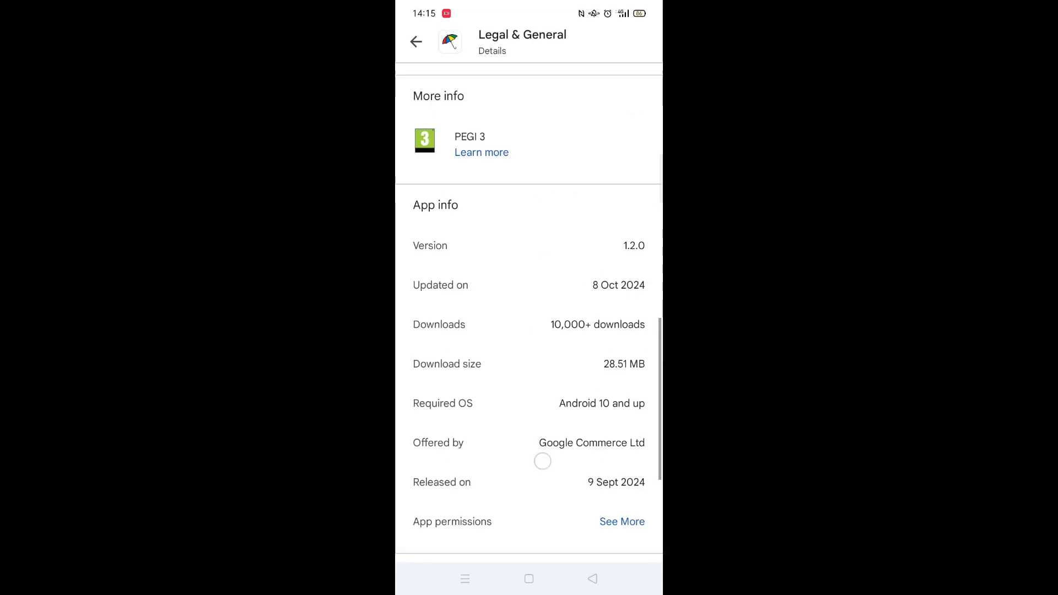
click(415, 41)
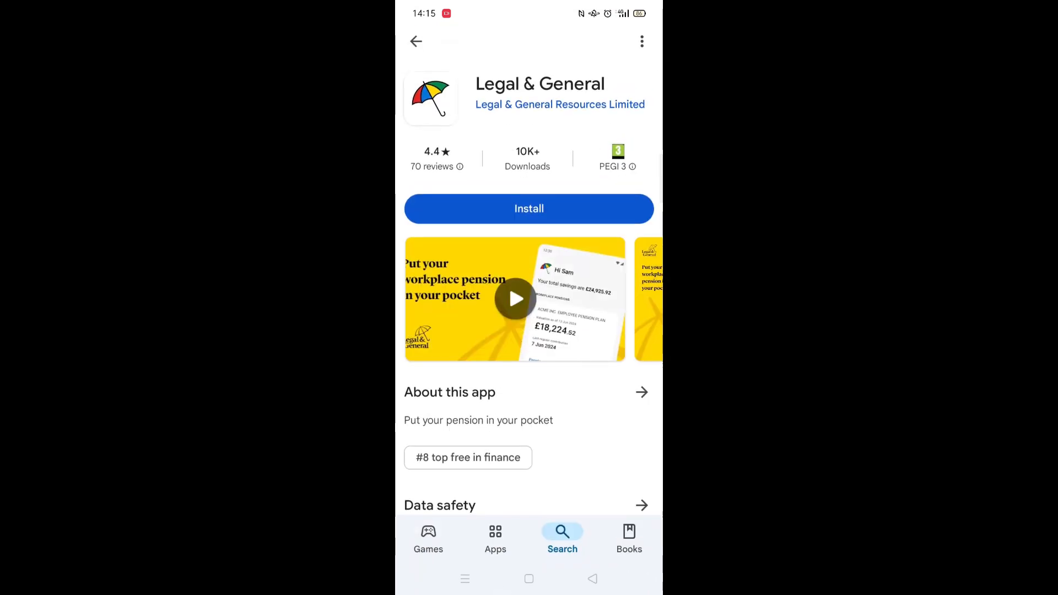
- Install the Legal & General app, then open it once the download finishes
click(529, 208)
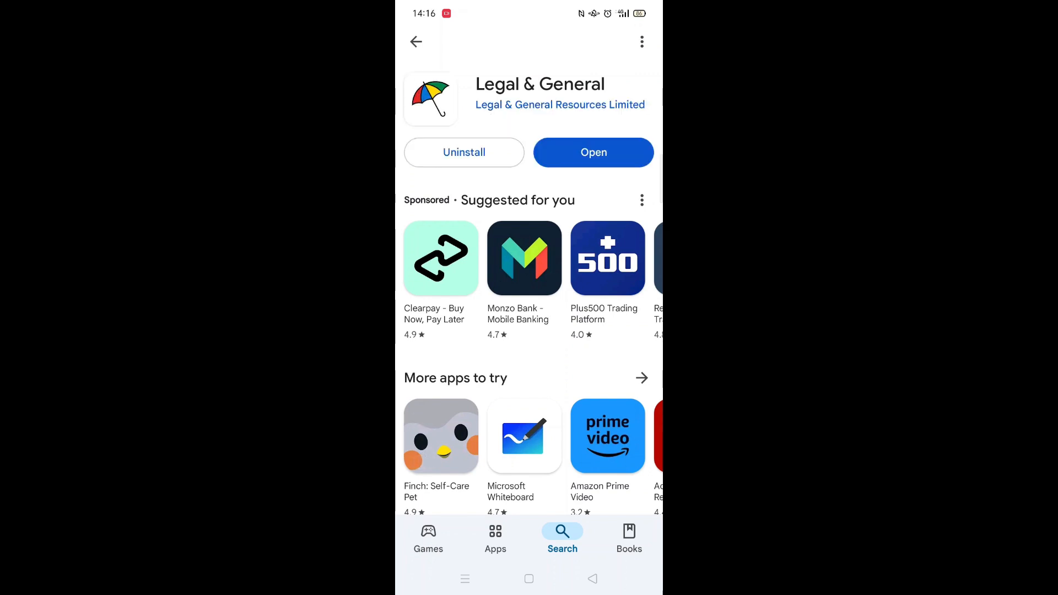
click(592, 152)
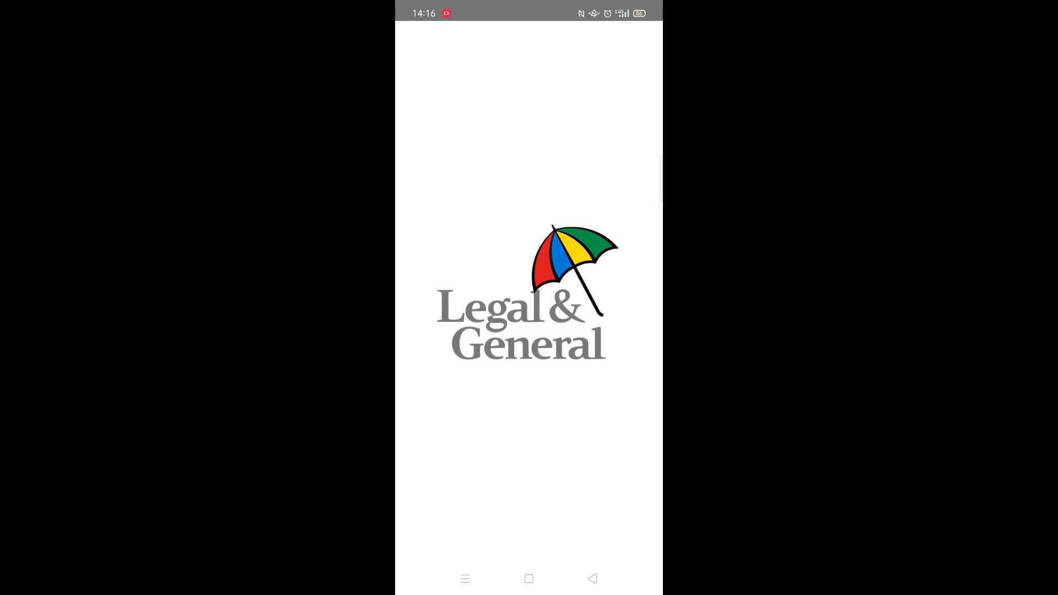